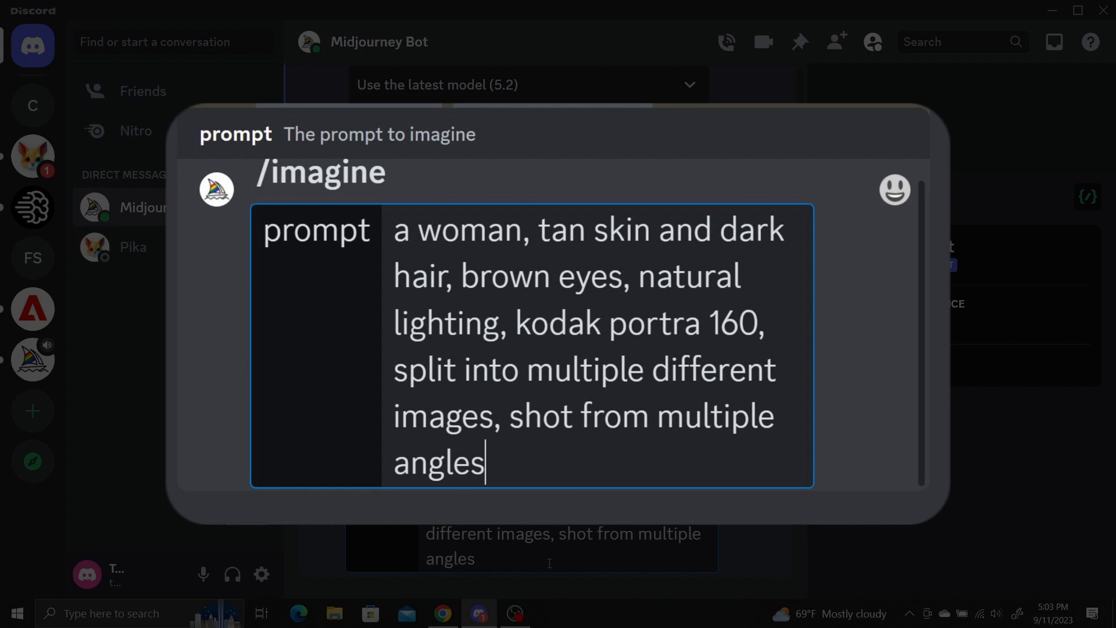
Send the /imagine prompt for a tan-skinned, dark-haired woman shown from multiple angles.
{"action": "left_click_drag", "start_coordinate": [398, 368], "coordinate": [487, 461]}
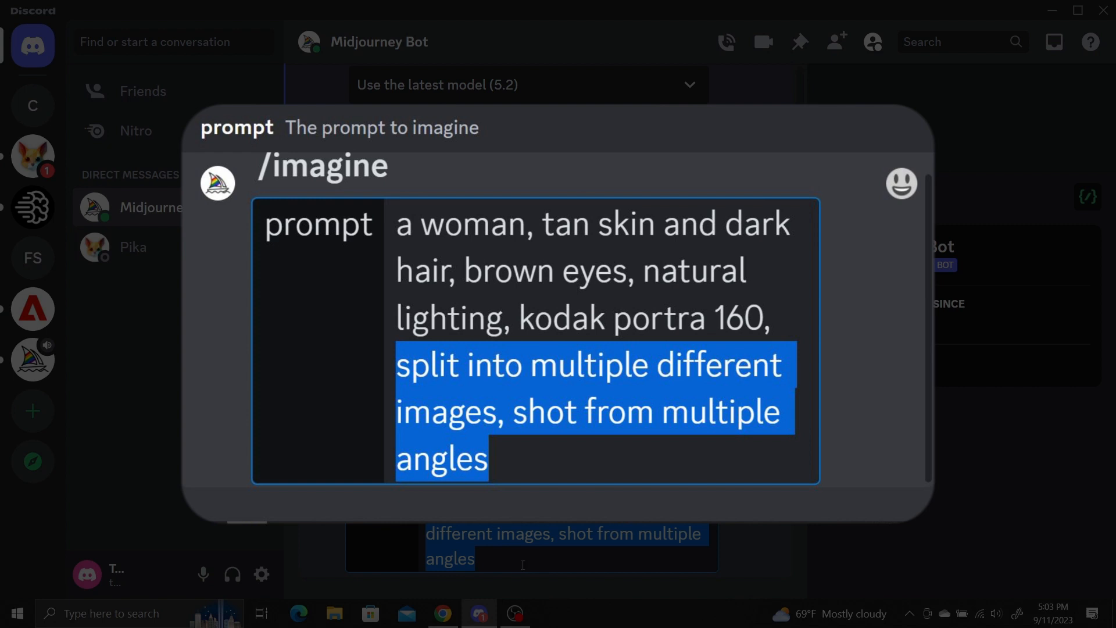
{"action": "key", "text": "Enter"}
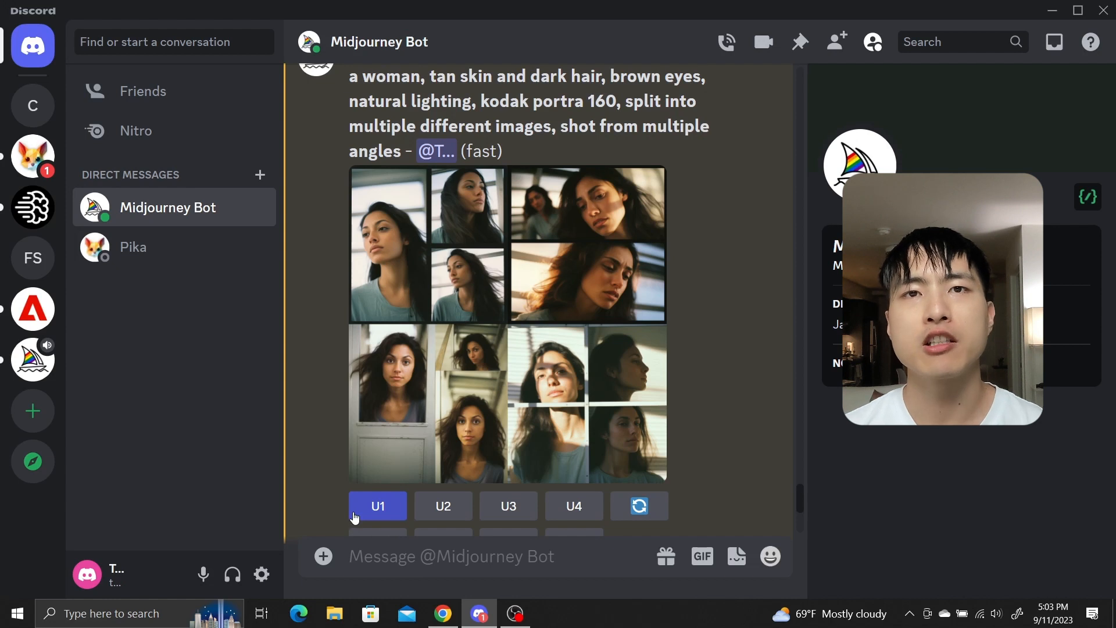
{"action": "mouse_move", "coordinate": [301, 508]}
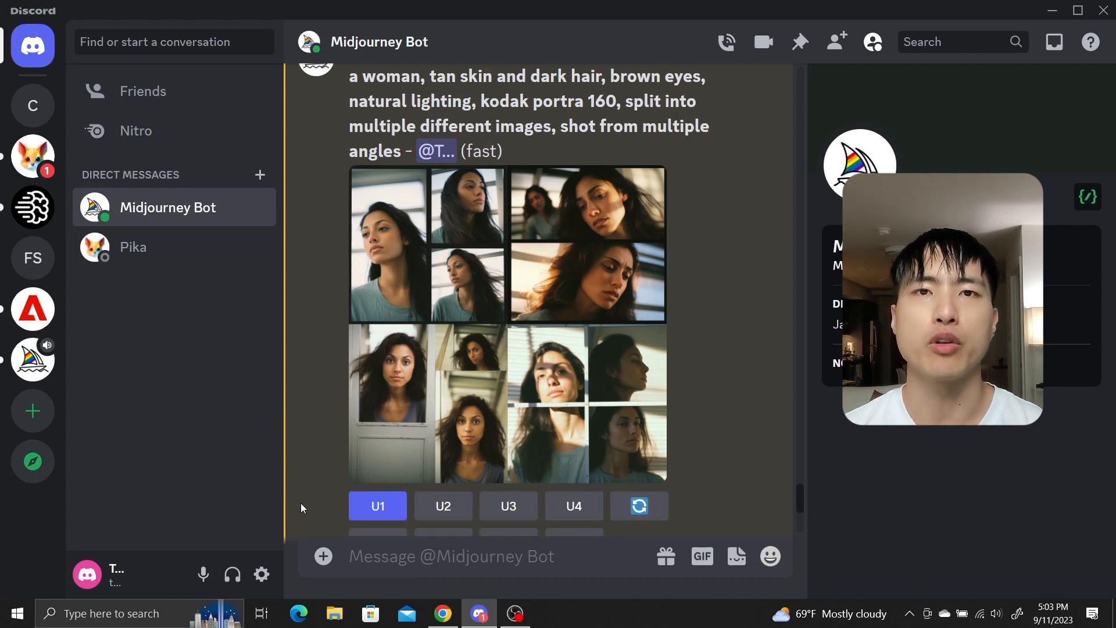
Upscale image #1 of the multi-angle grid with U1.
{"action": "left_click", "coordinate": [377, 506]}
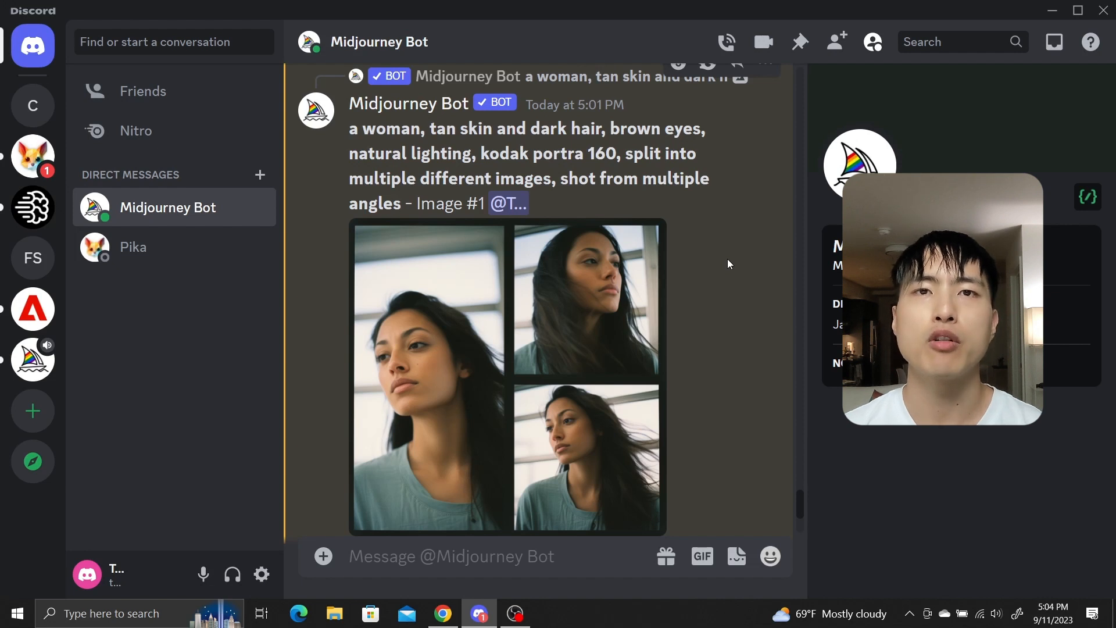
Extend the upscaled portrait to the left with Pan Left.
{"action": "scroll", "scroll_direction": "down", "scroll_amount": 3}
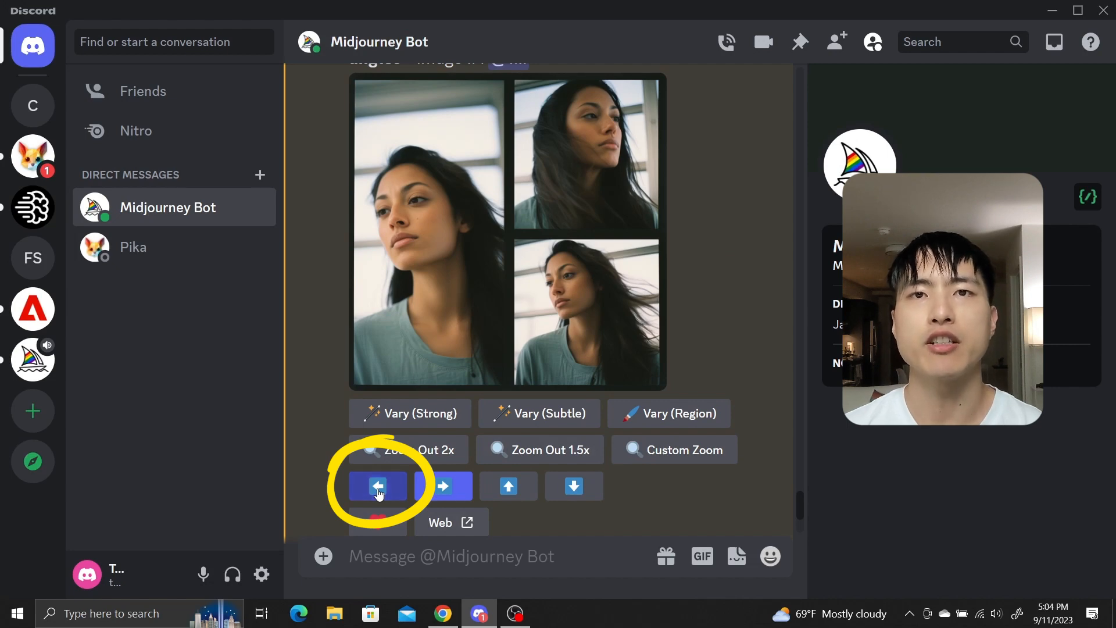
{"action": "left_click", "coordinate": [375, 486]}
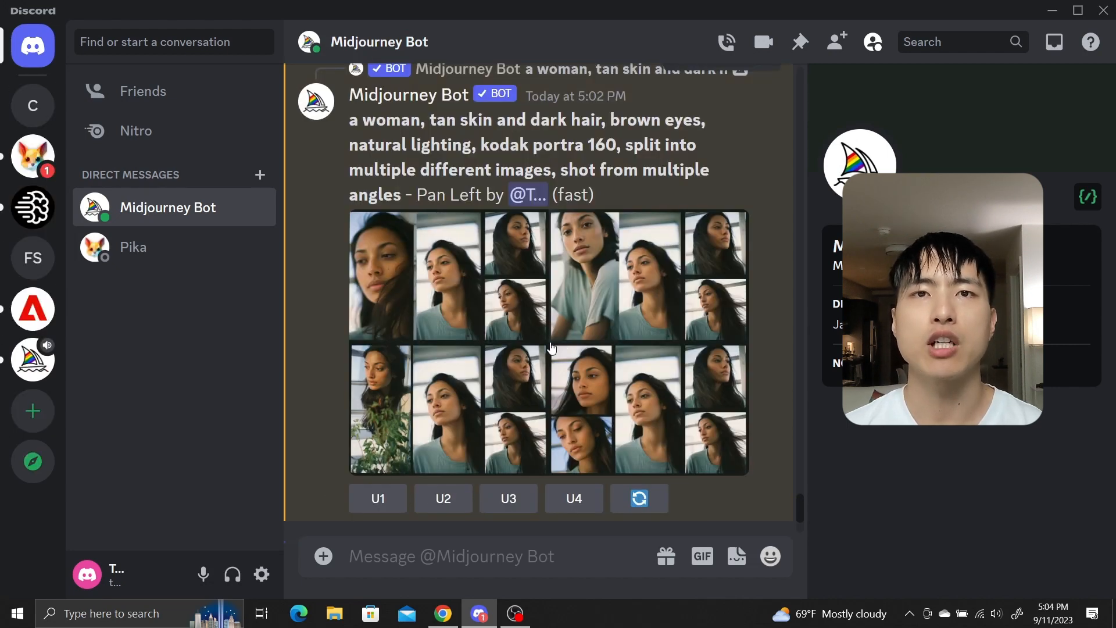
{"action": "left_click", "coordinate": [548, 342]}
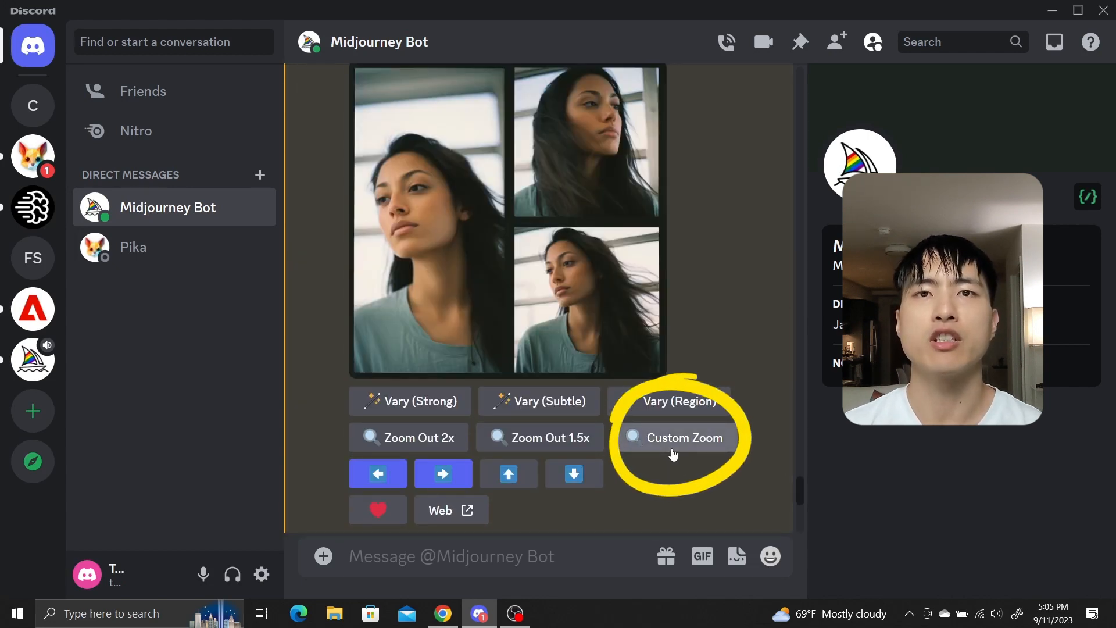
Submit a Custom Zoom request at --zoom 2 for the upscaled portrait.
{"action": "left_click", "coordinate": [680, 437]}
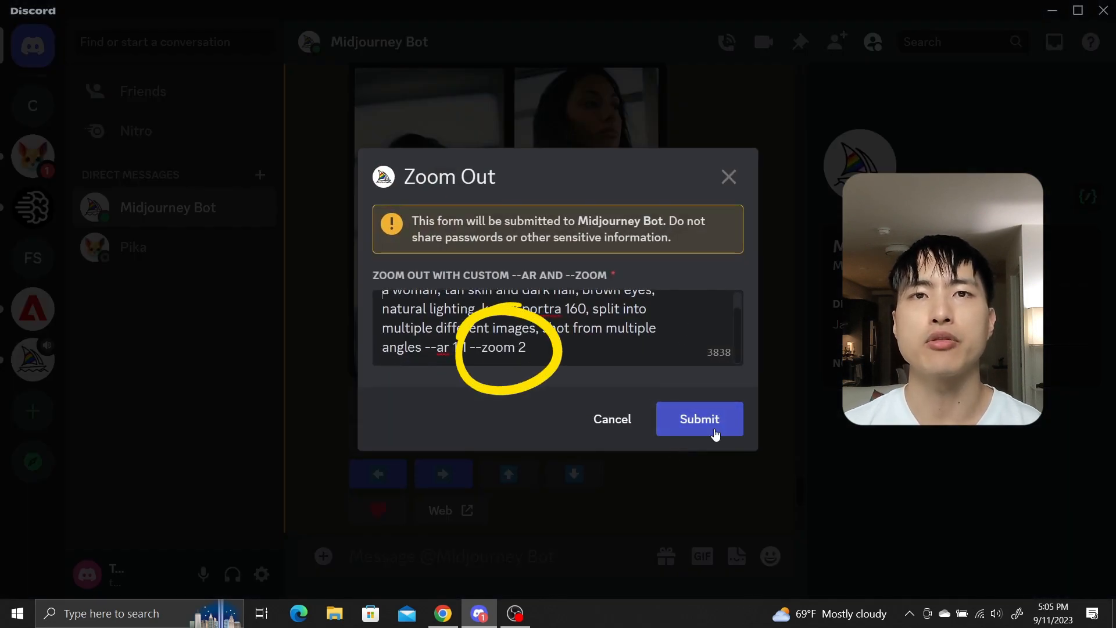
{"action": "left_click", "coordinate": [699, 418]}
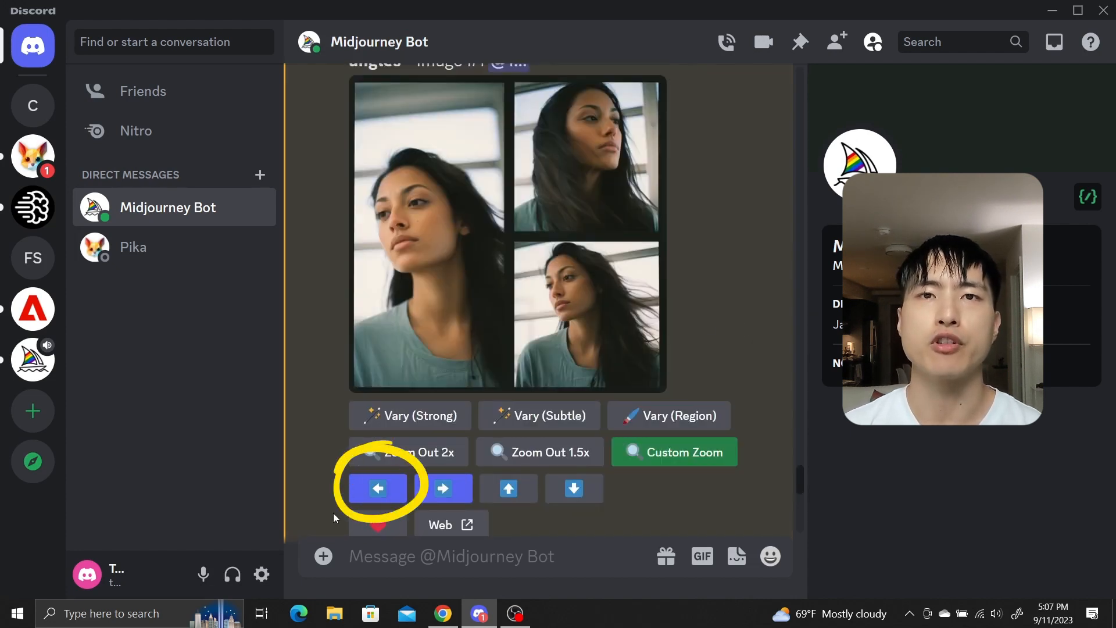
Submit a Pan Left request with 'in a forest' added after 'a woman' in the prompt.
{"action": "left_click", "coordinate": [376, 490]}
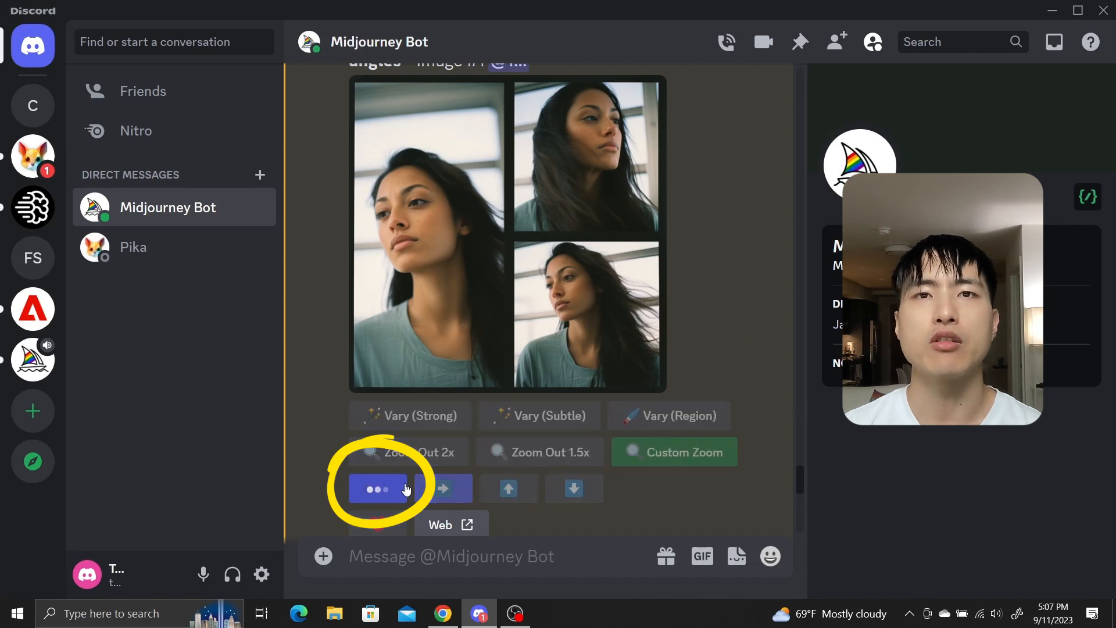
{"action": "left_click", "coordinate": [376, 488]}
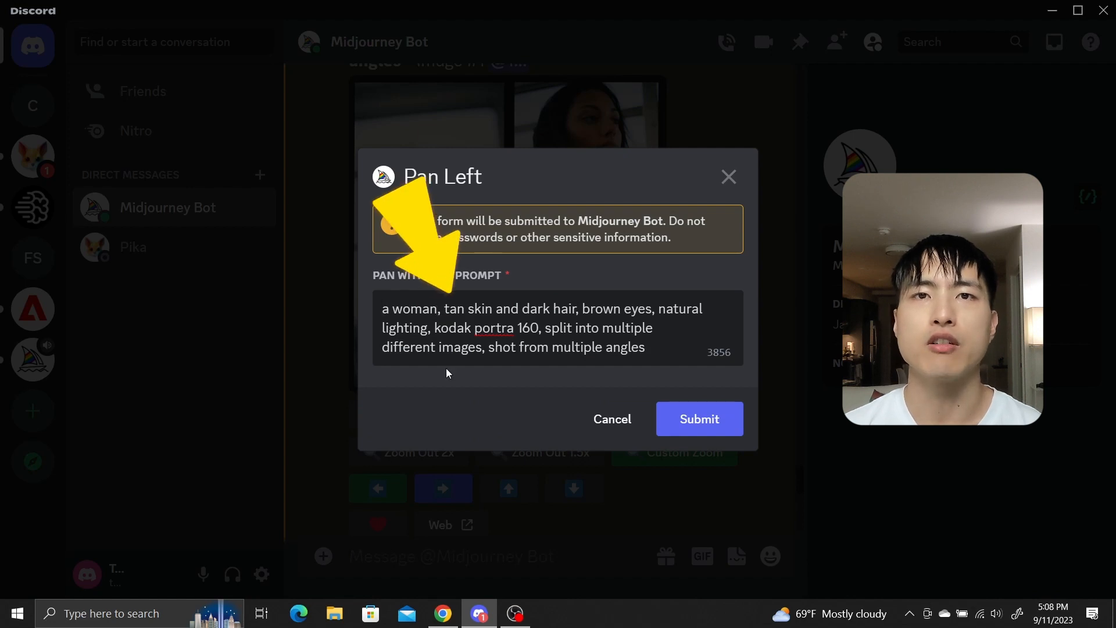
{"action": "type", "text": "in a forest"}
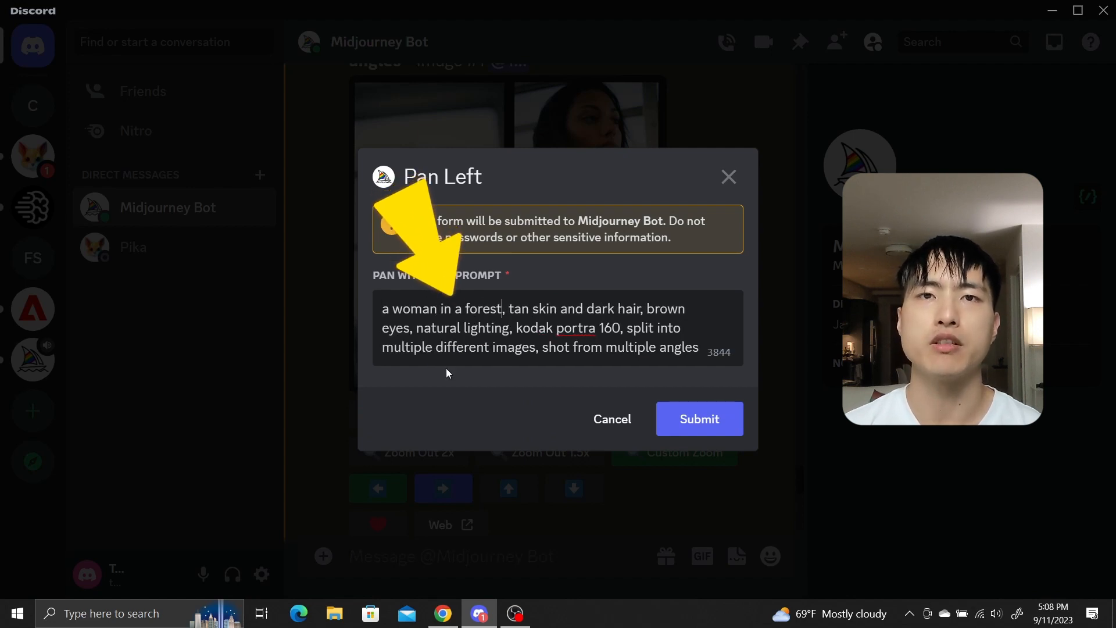
{"action": "left_click", "coordinate": [697, 418]}
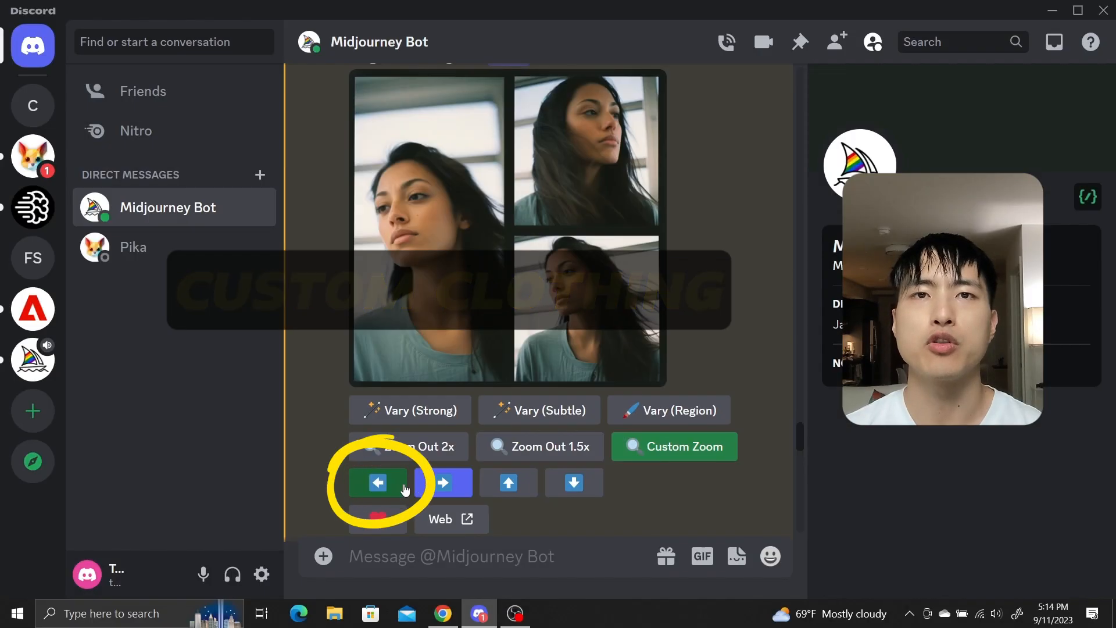
Submit another Pan Left request with the prompt 'a woman wearing a denim jacket'.
{"action": "left_click", "coordinate": [376, 483]}
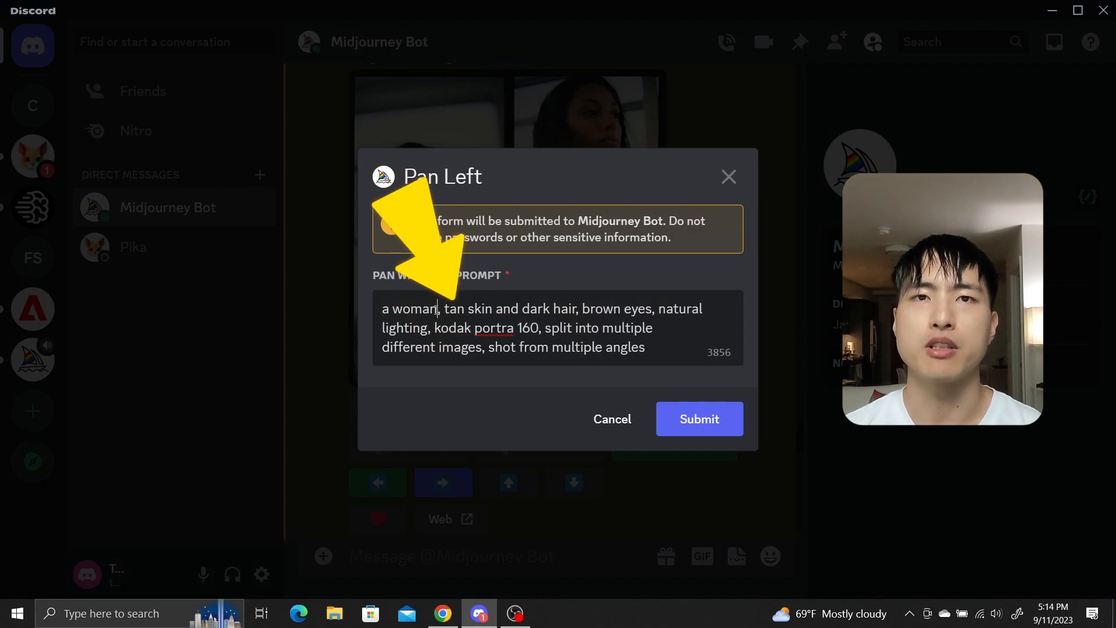
{"action": "type", "text": "wearing a denim jacket"}
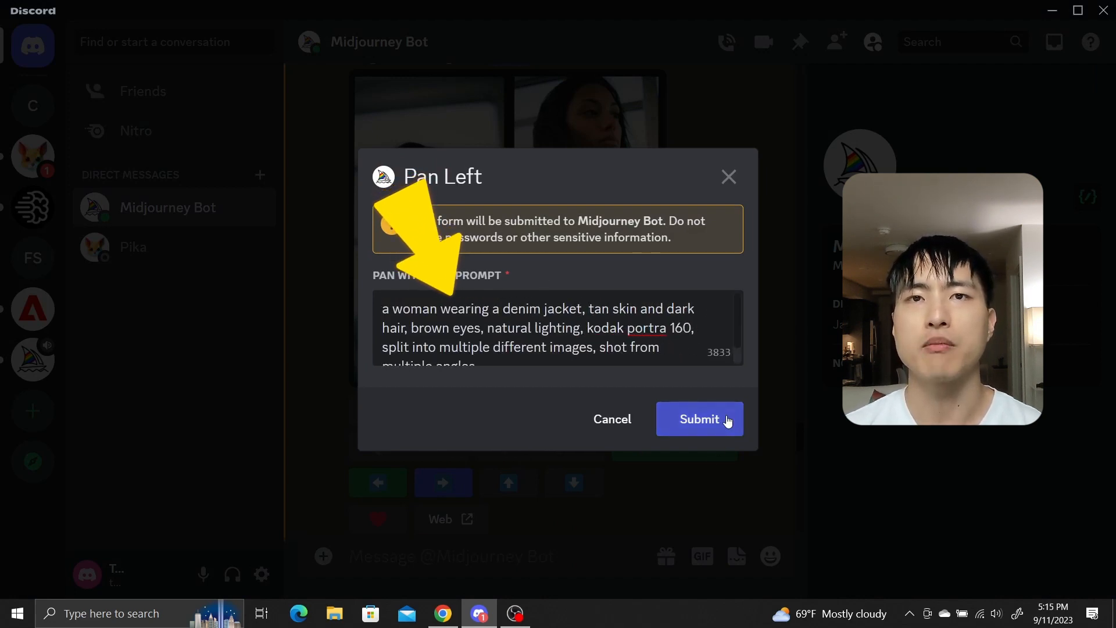
{"action": "left_click", "coordinate": [699, 419]}
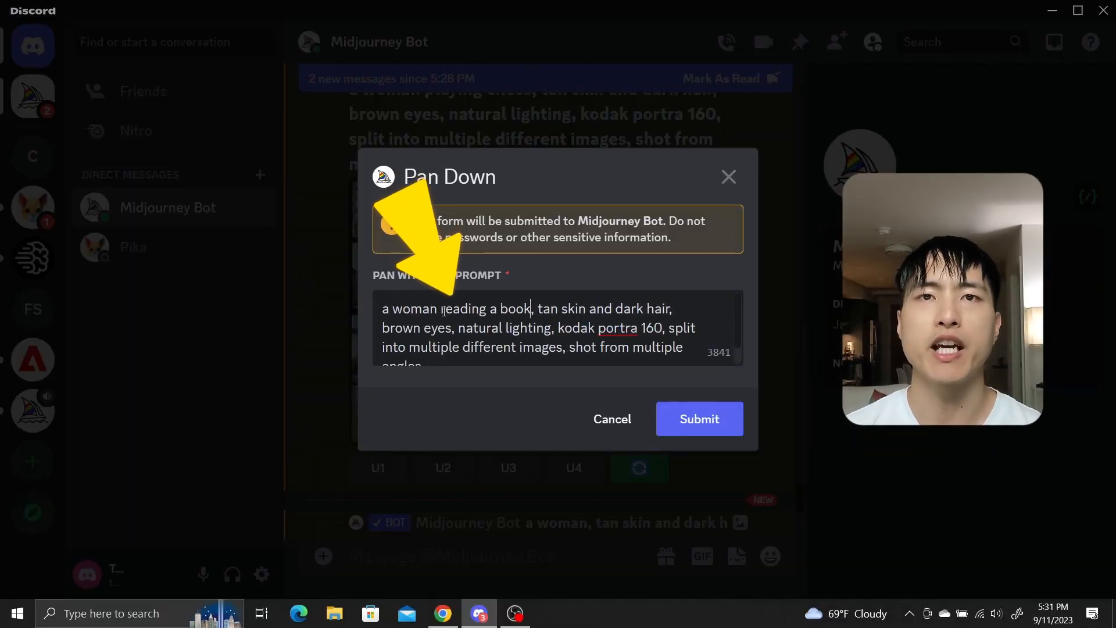
Submit the Pan Down request with the prompt 'a woman reading a book'.
{"action": "left_click", "coordinate": [699, 418]}
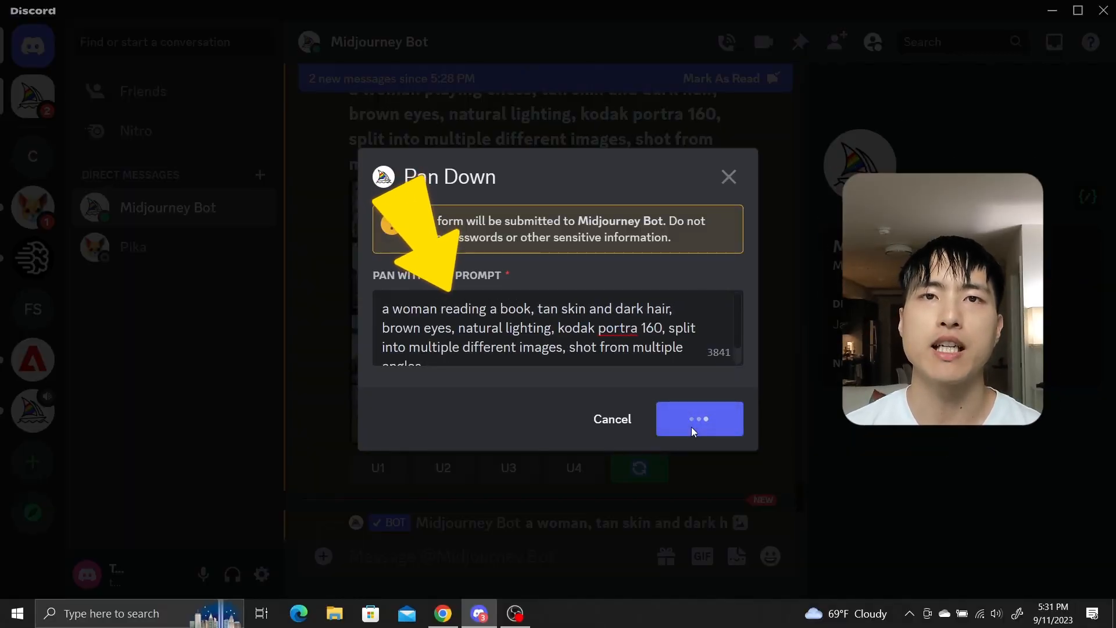
{"action": "left_click", "coordinate": [698, 418]}
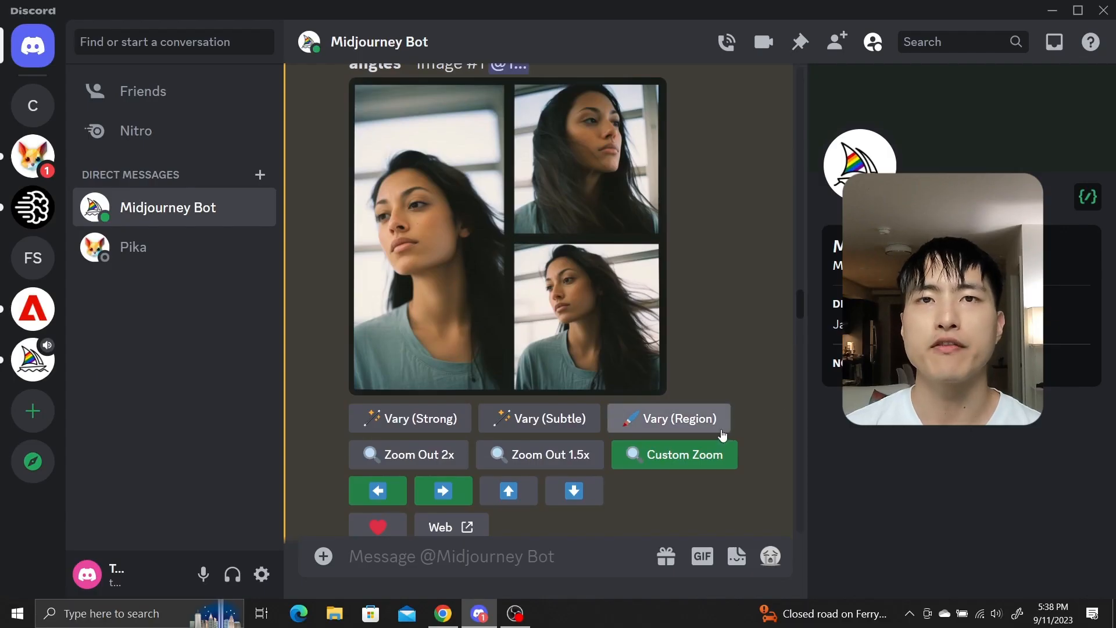
In Vary (Region), select the left panel and add 'in a forest' to its prompt.
{"action": "left_click", "coordinate": [667, 418]}
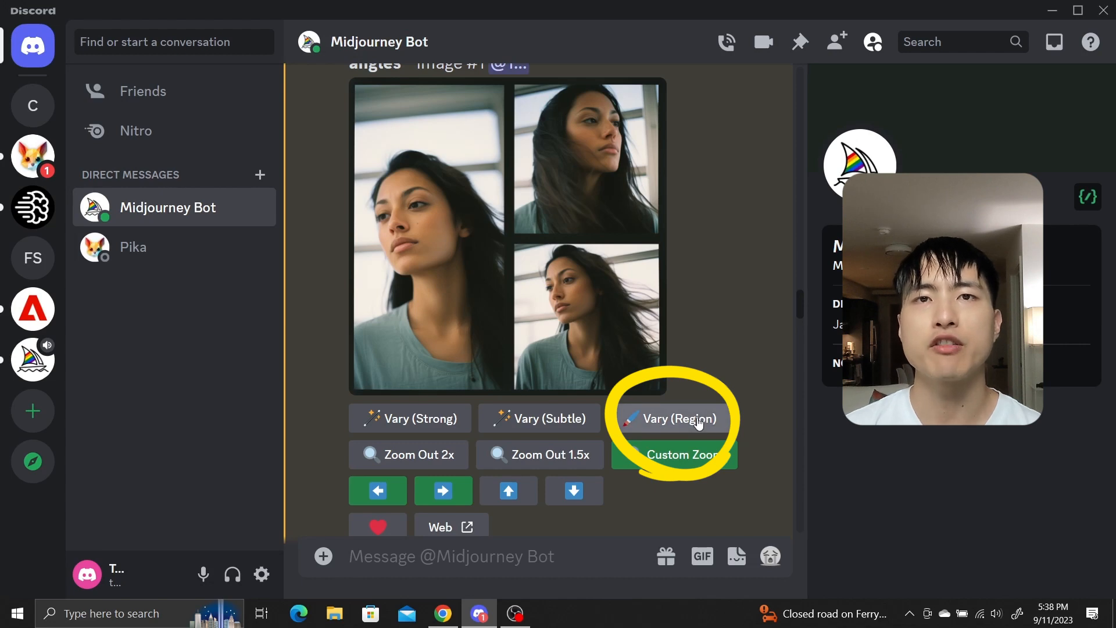
{"action": "left_click", "coordinate": [672, 417]}
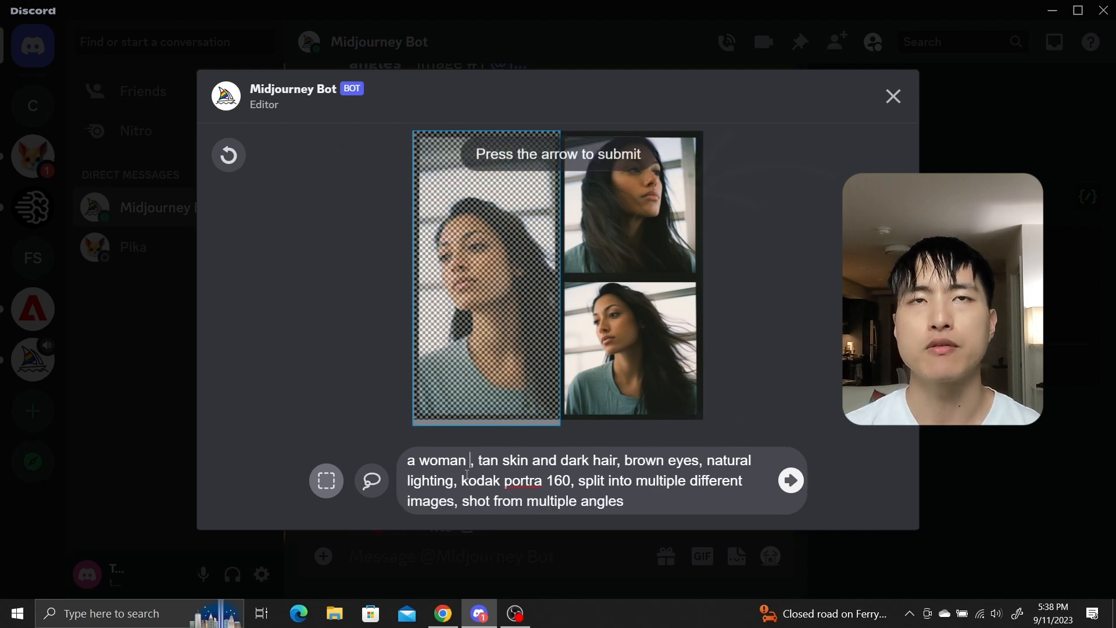
{"action": "type", "text": "in a forest"}
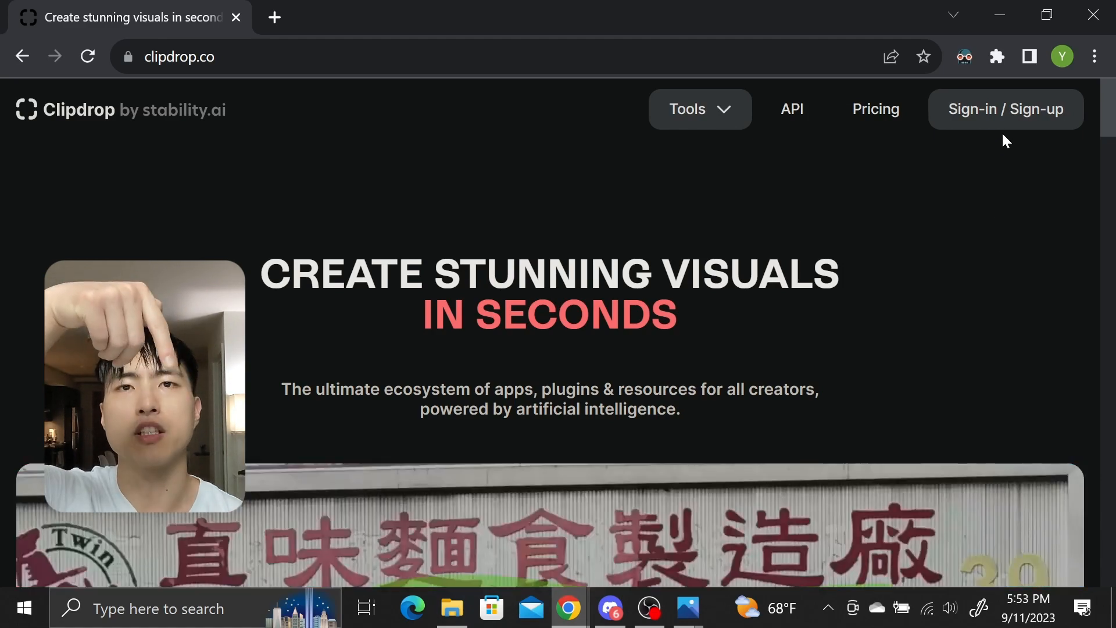
Upload the sundress_crop photo into Clipdrop's Uncrop tool.
{"action": "left_click", "coordinate": [1005, 109]}
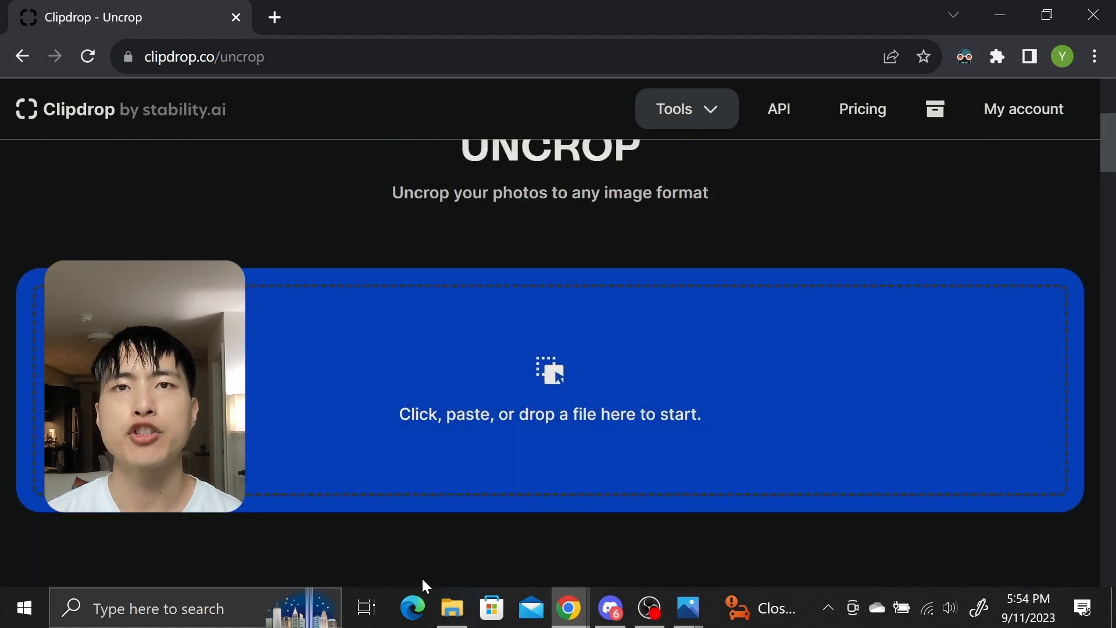
{"action": "left_click", "coordinate": [451, 608]}
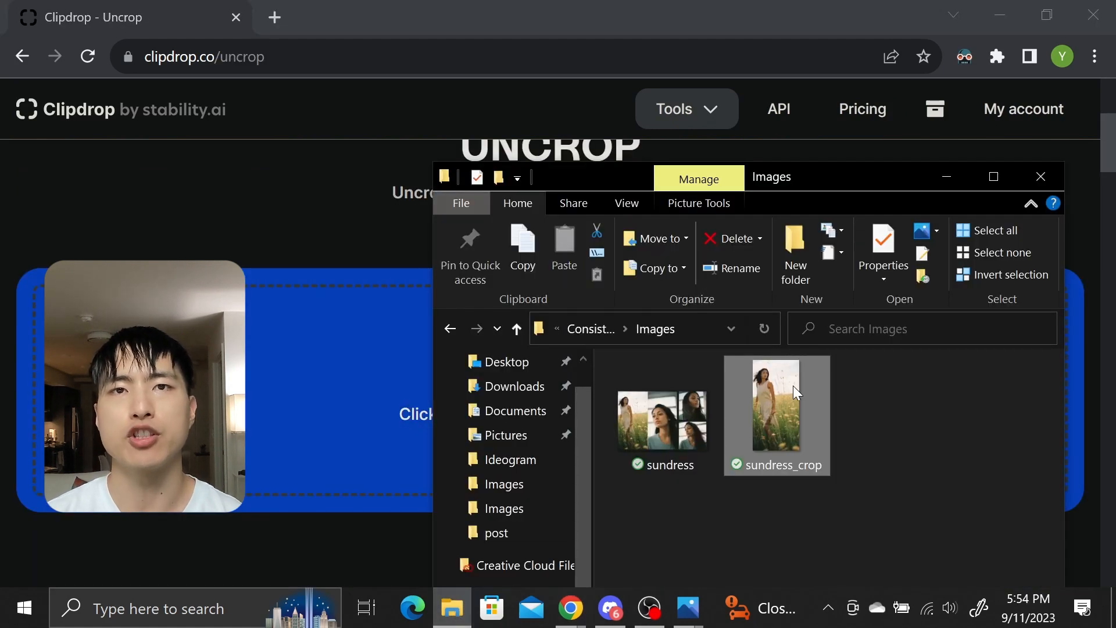
{"action": "double_click", "coordinate": [776, 406]}
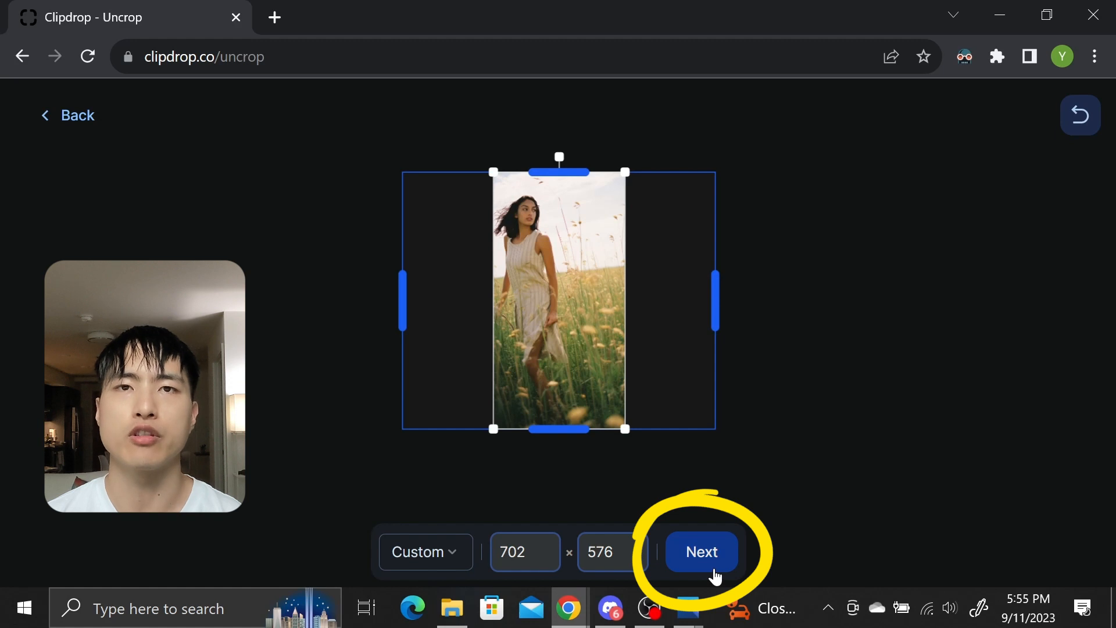
Generate the widened uncropped versions of the sundress field photo.
{"action": "left_click", "coordinate": [701, 551]}
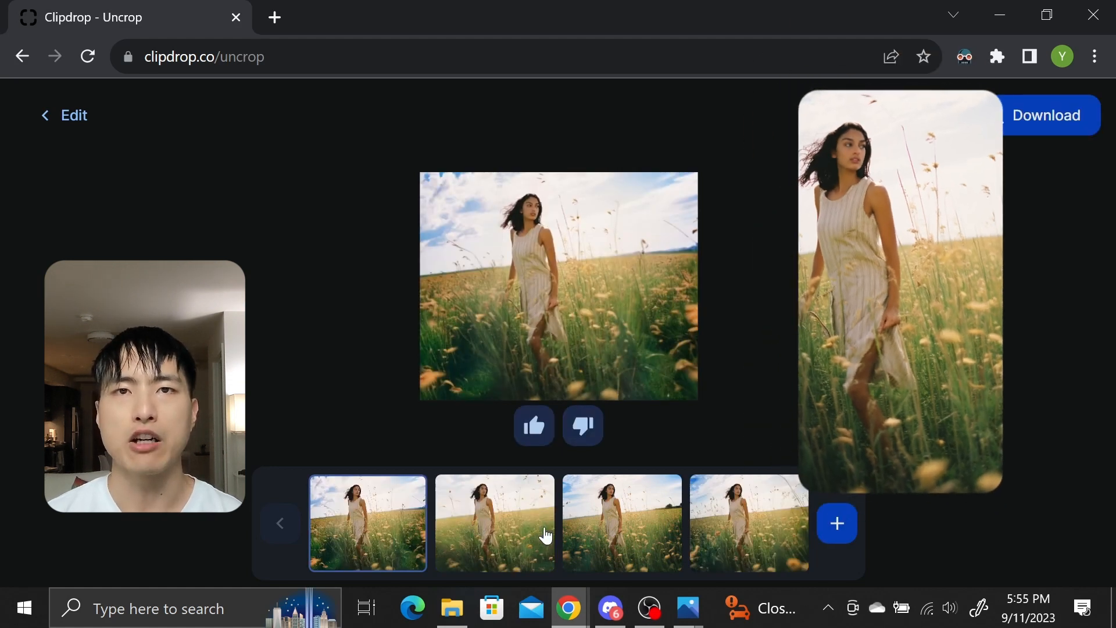
Browse the uncropped result thumbnails and preview the third widened sundress variation.
{"action": "left_click", "coordinate": [495, 522]}
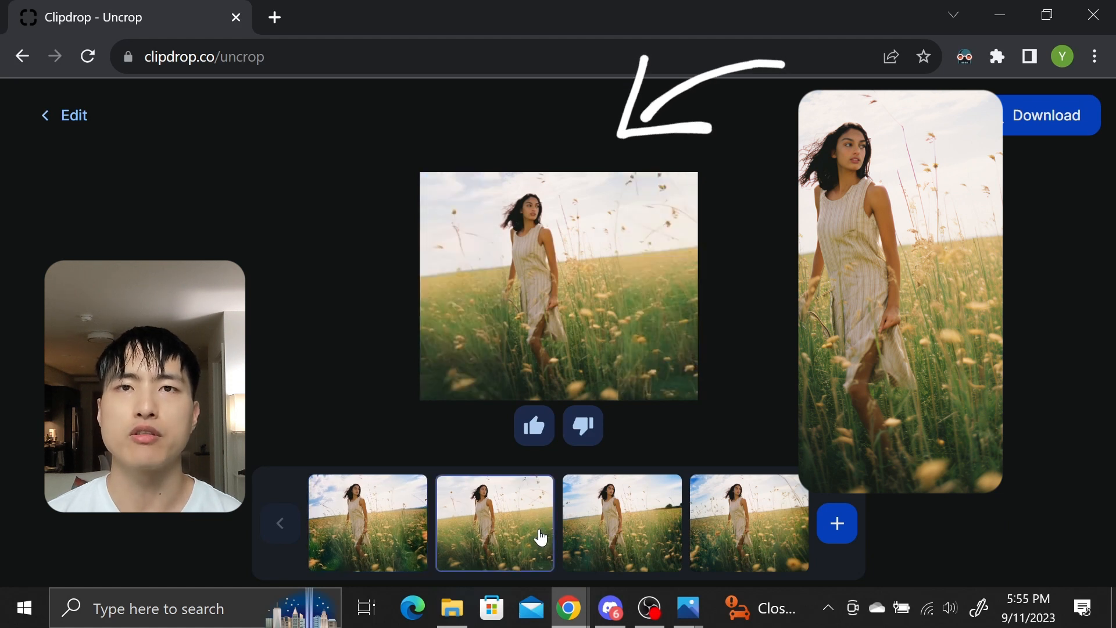
{"action": "left_click", "coordinate": [621, 522]}
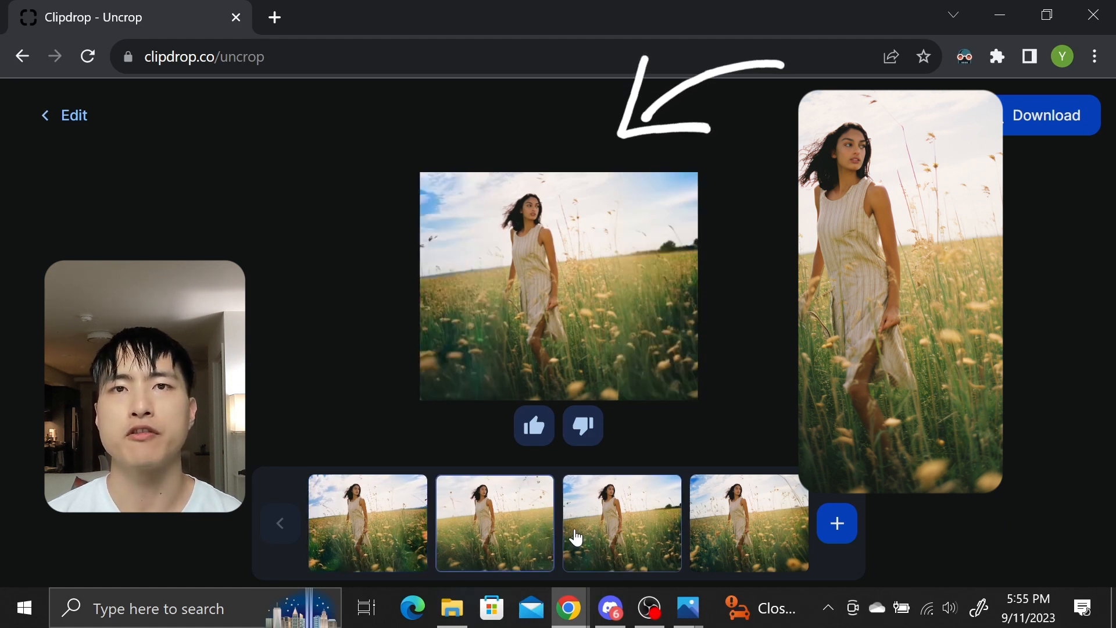
{"action": "left_click", "coordinate": [621, 522]}
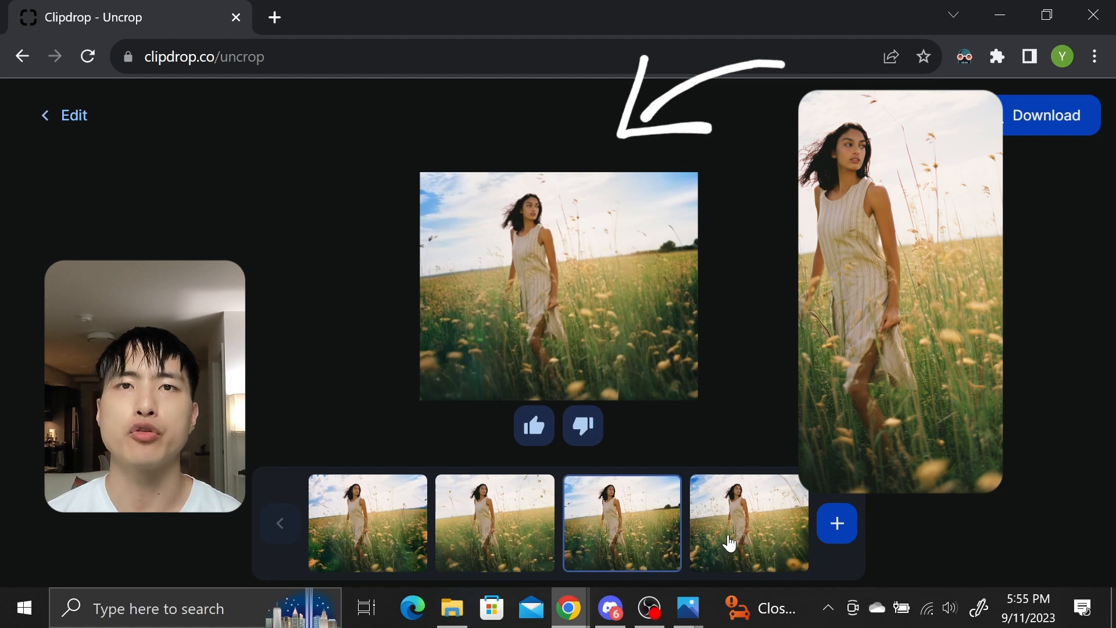